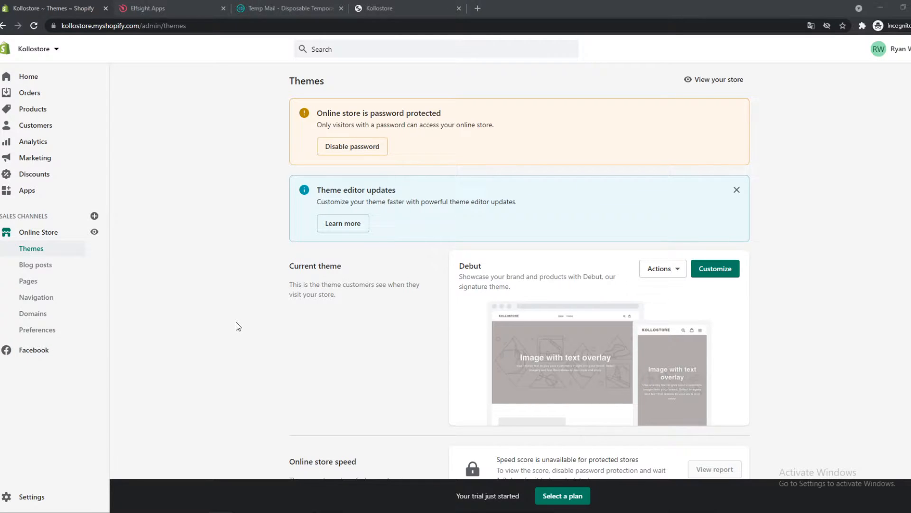
mouse_move(211, 165)
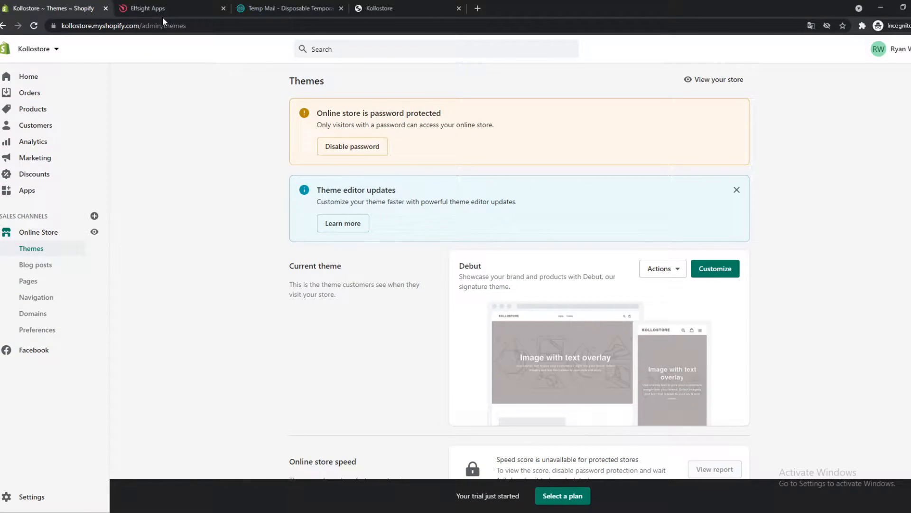
Search Elfsight's app catalog for 'subscr' to surface the Subscription Form app
click(148, 8)
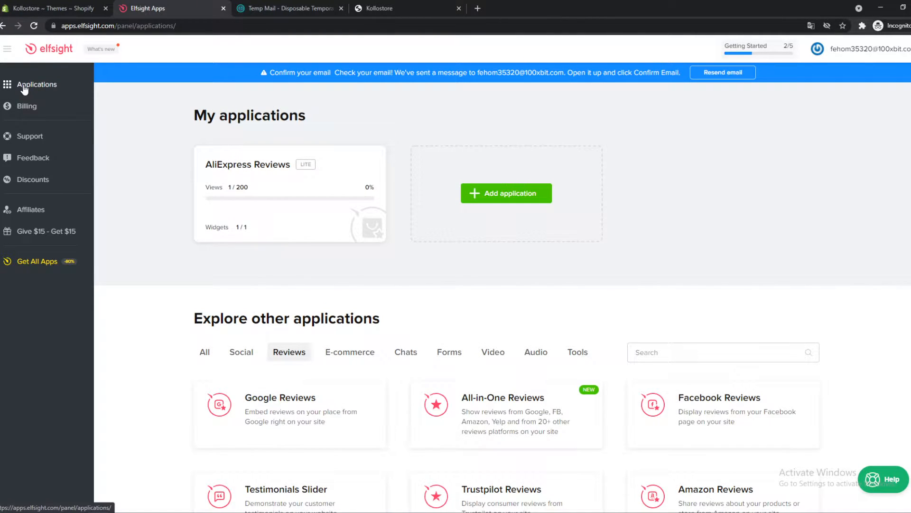
click(720, 254)
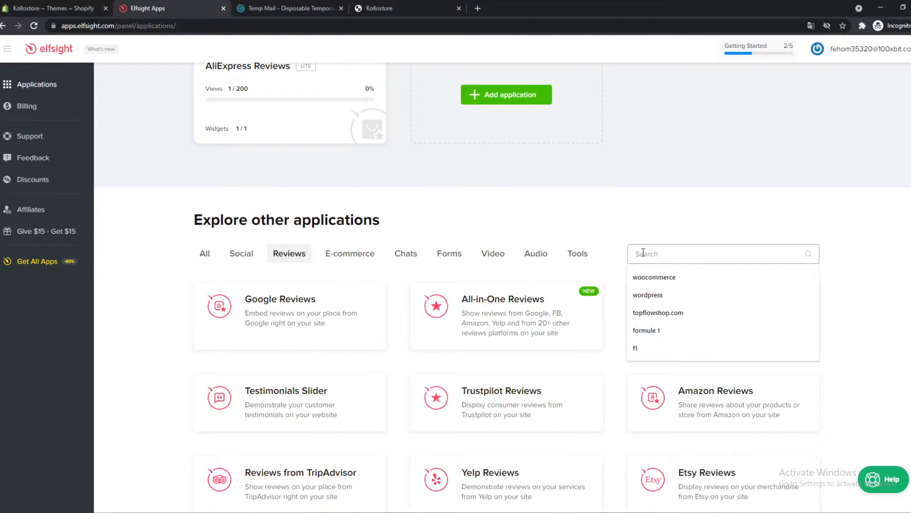
text(subscri)
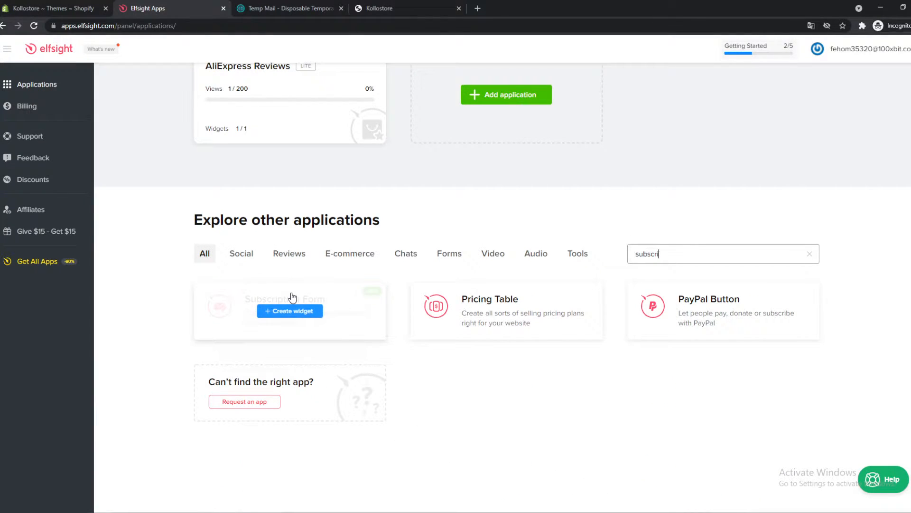
Create a Subscription Form widget using the Dark Subscription Form template
click(288, 310)
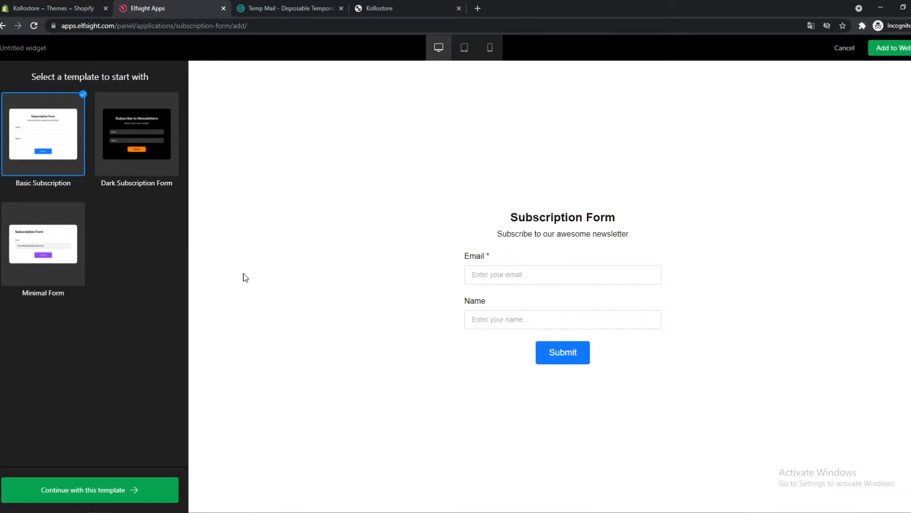
mouse_move(170, 166)
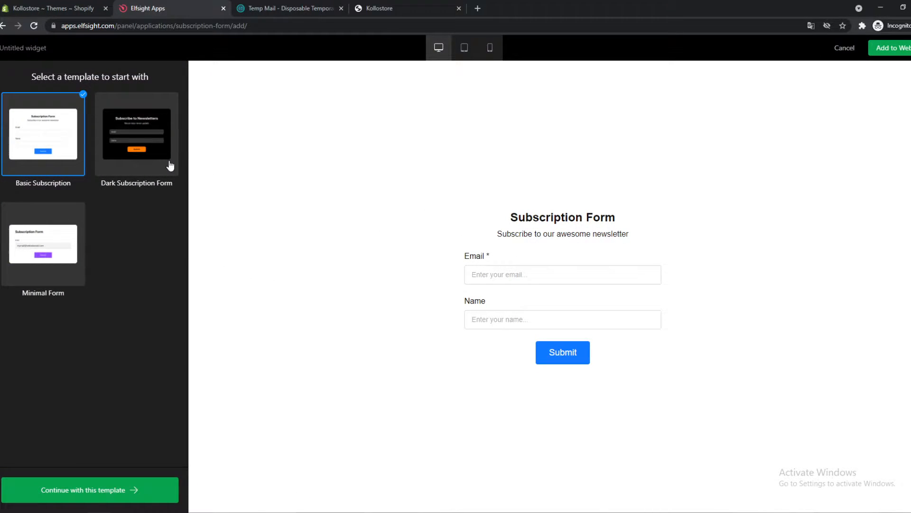
click(137, 134)
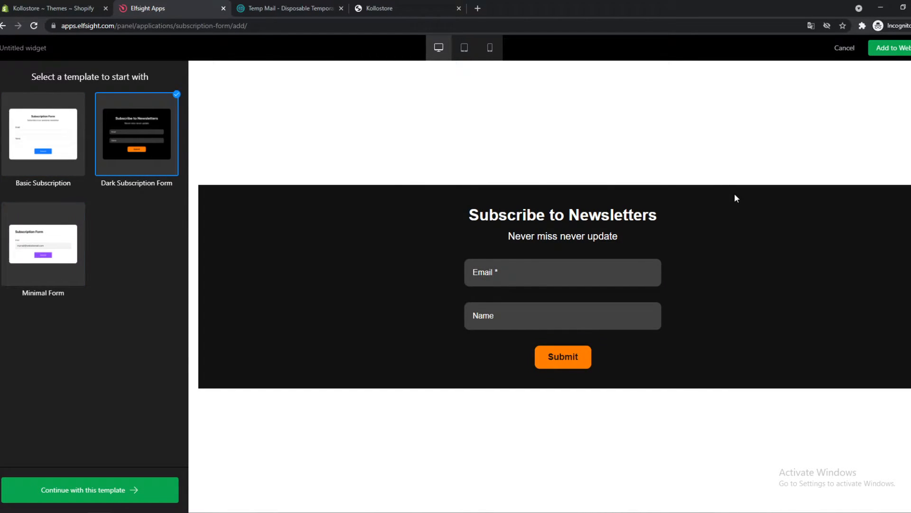
click(90, 490)
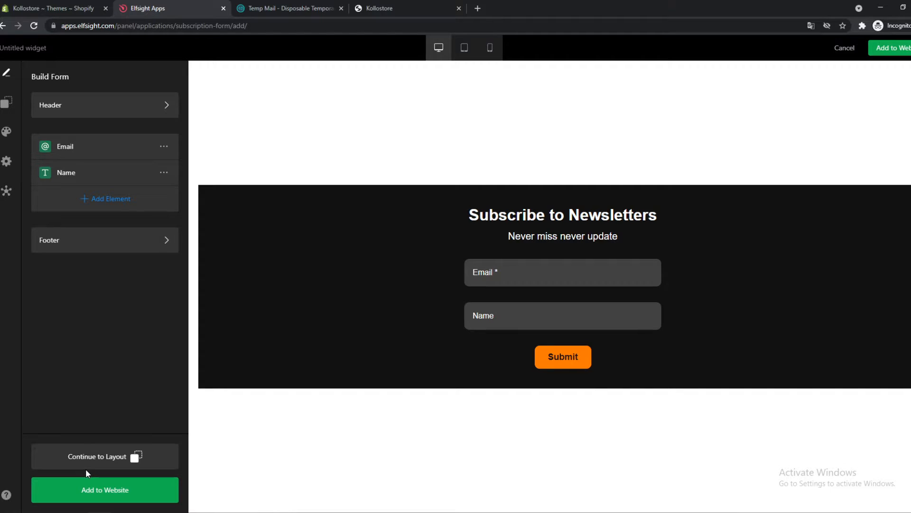
mouse_move(81, 176)
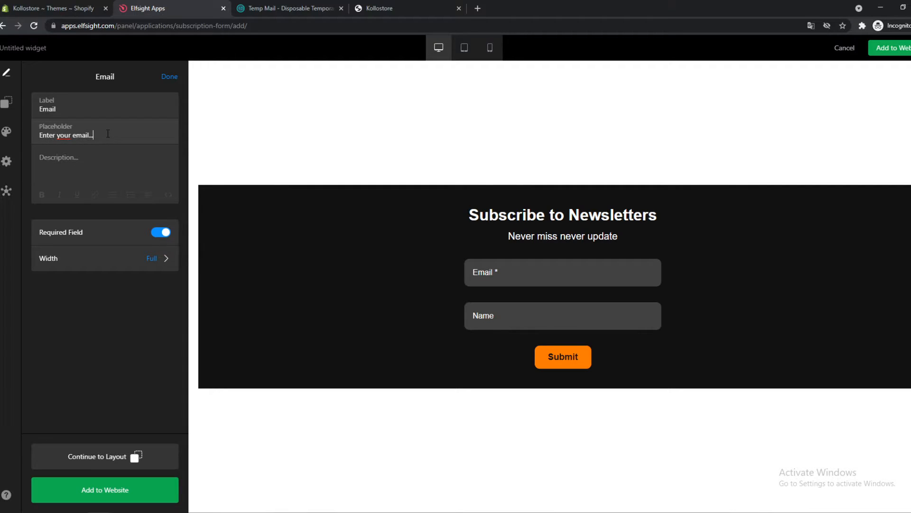
Review the Email field and Settings, then set a pink Accent Color in Appearance
triple_click(66, 135)
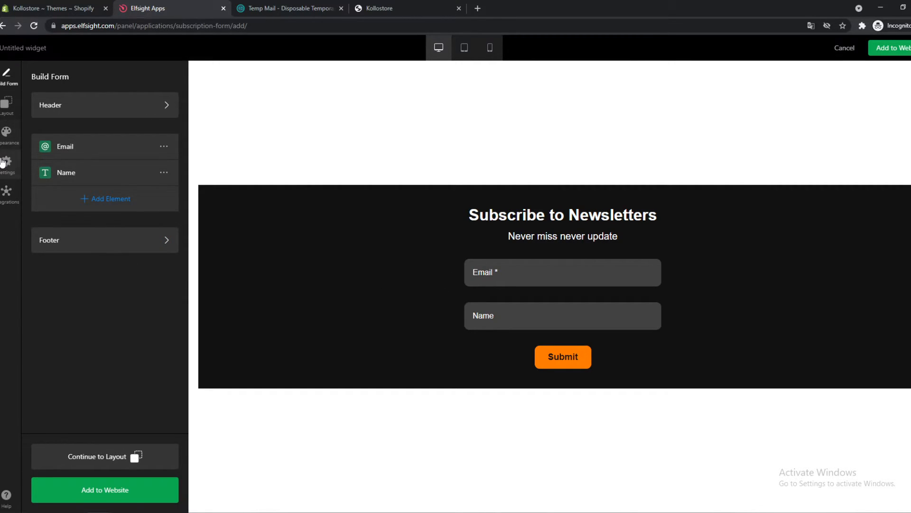
click(7, 161)
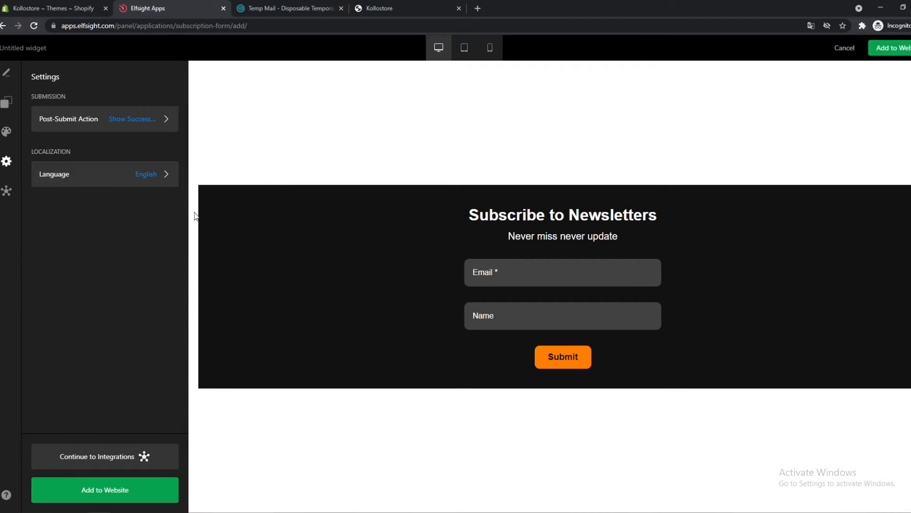
click(6, 131)
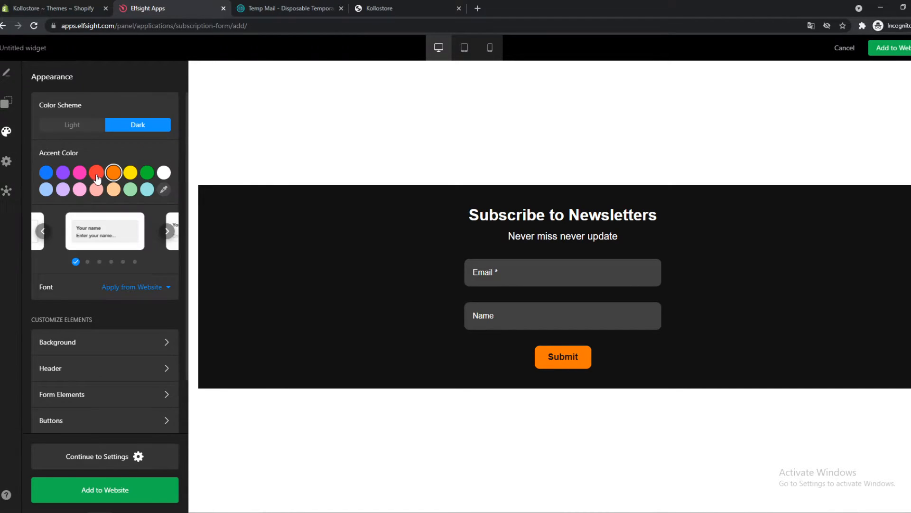
click(96, 189)
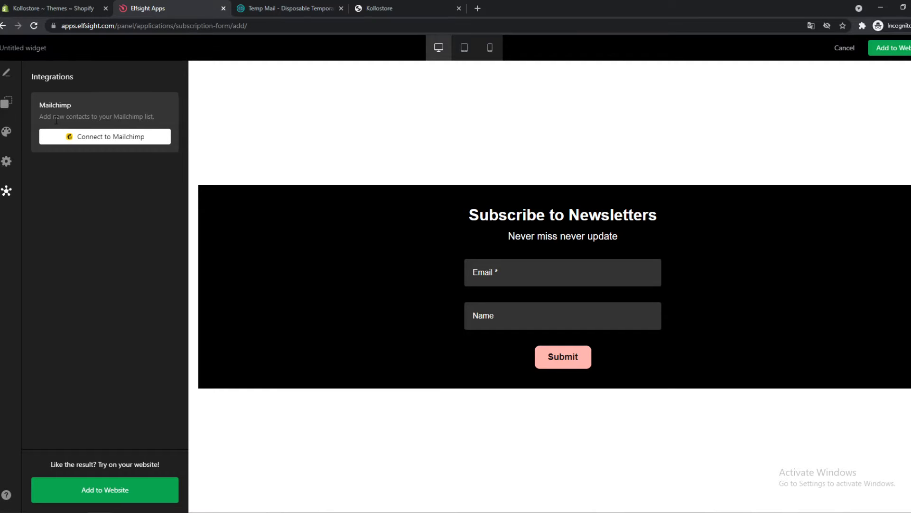
mouse_move(86, 131)
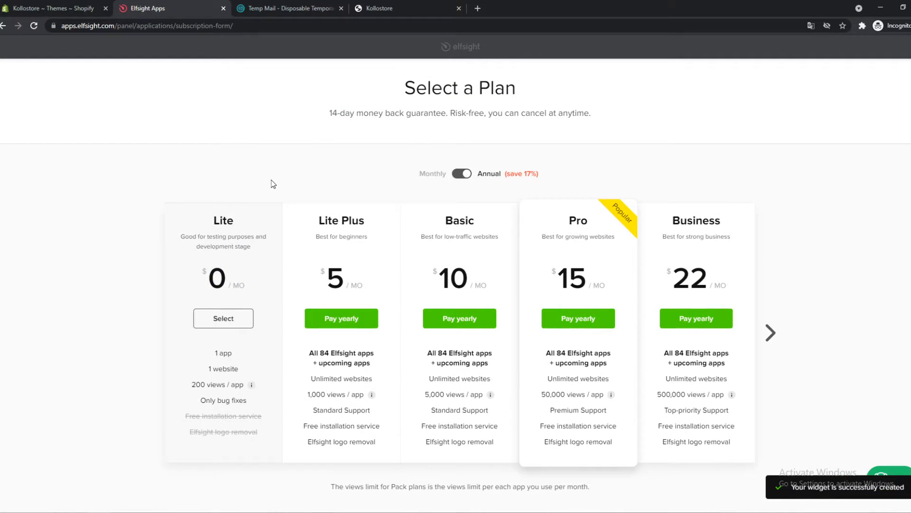
mouse_move(218, 231)
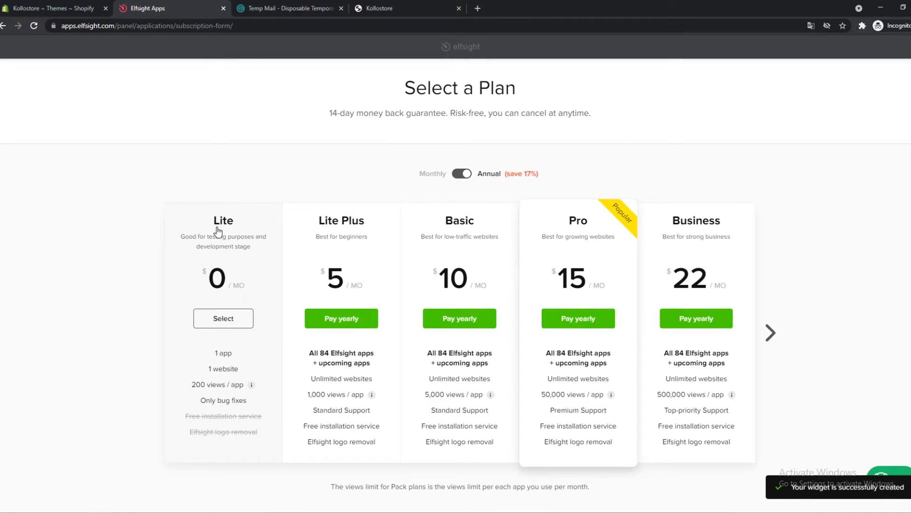
mouse_move(723, 340)
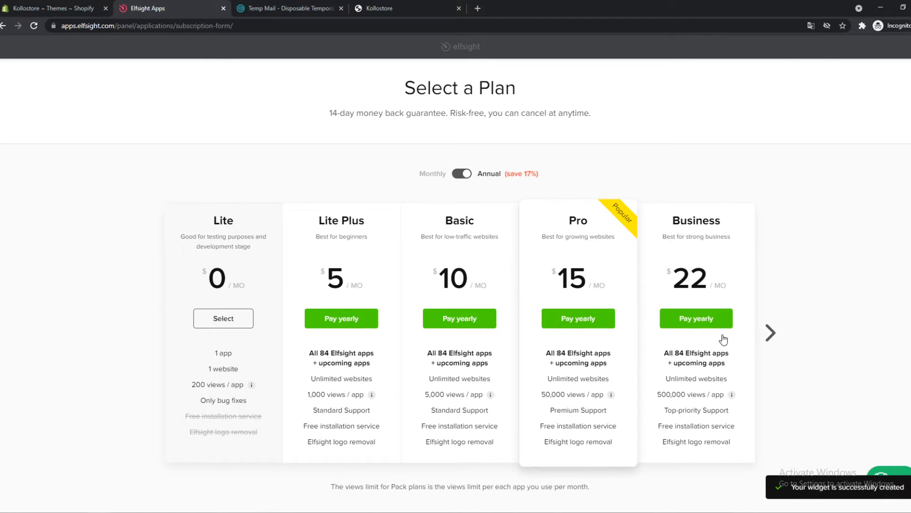
Browse the plan tiers and select the free Lite plan for the widget
click(770, 333)
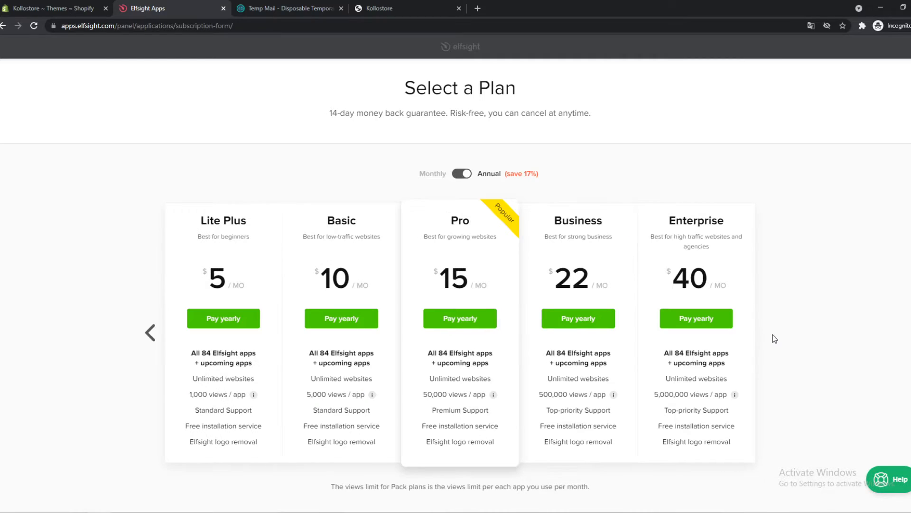
mouse_move(148, 336)
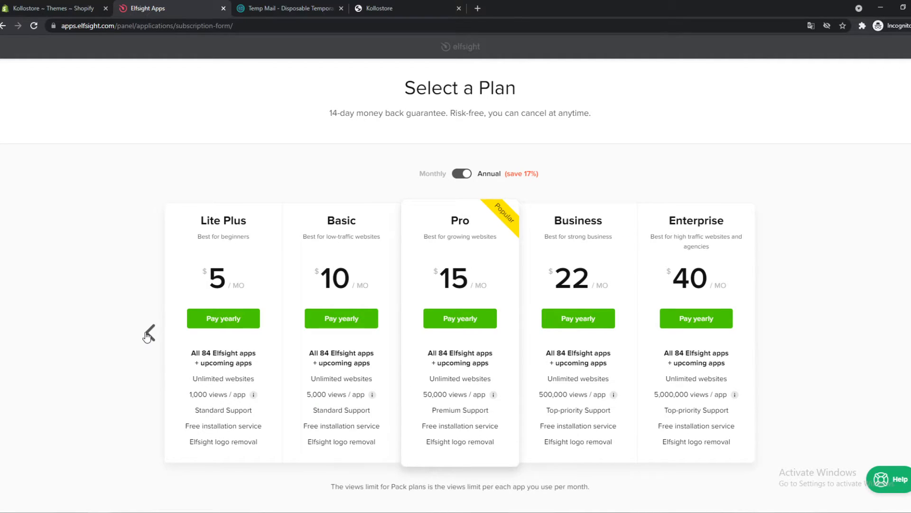
drag(307, 394, 366, 410)
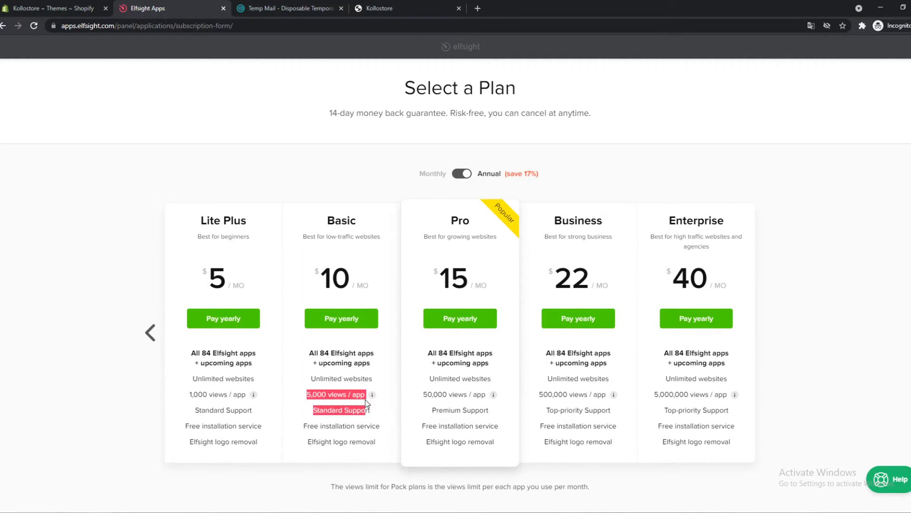
click(151, 332)
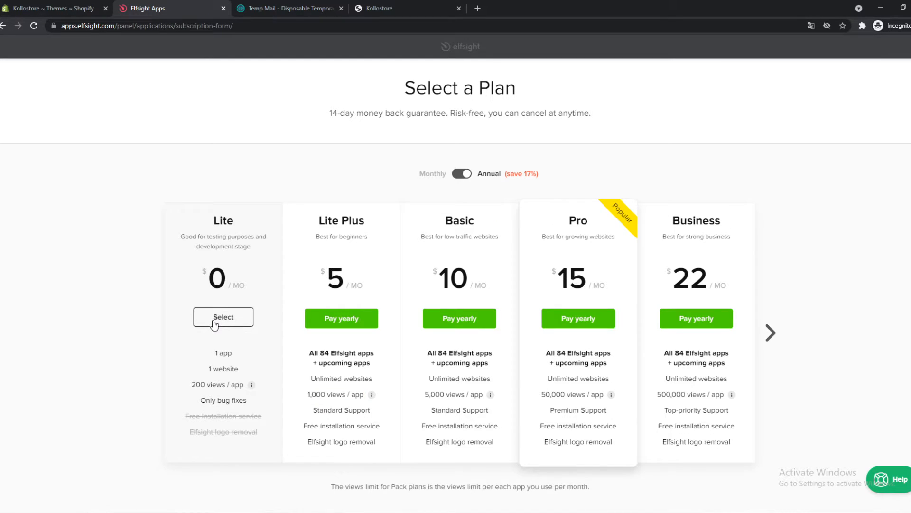
click(222, 317)
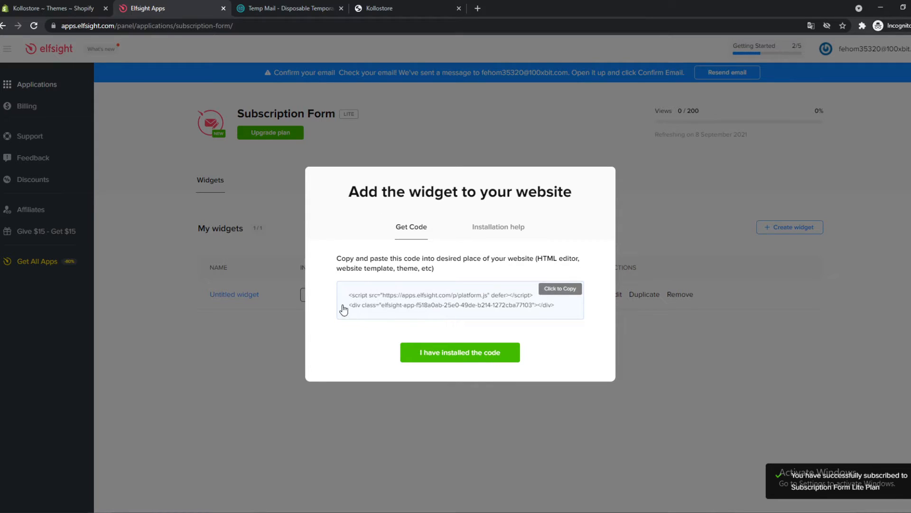
Copy the widget's embed code and return to the Shopify admin
click(559, 288)
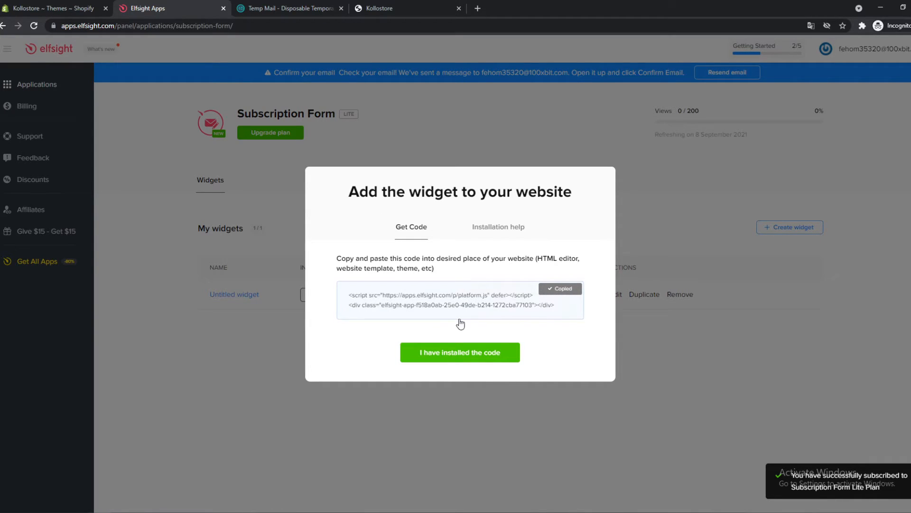
click(52, 8)
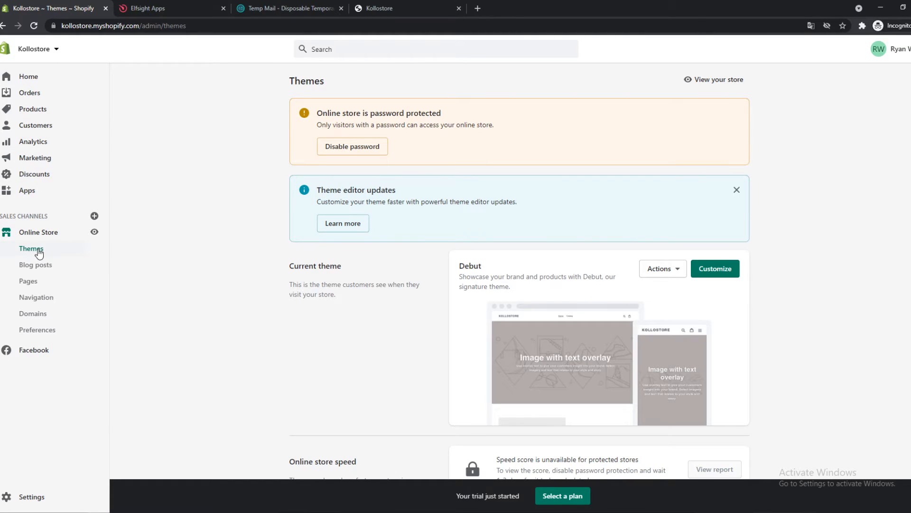
Go to Online Store > Themes and customize the live Debut theme
click(38, 231)
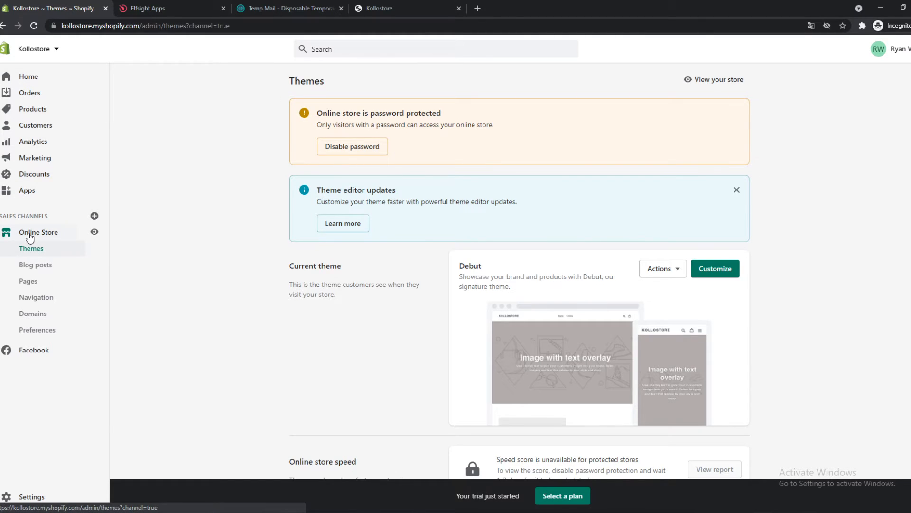
click(714, 268)
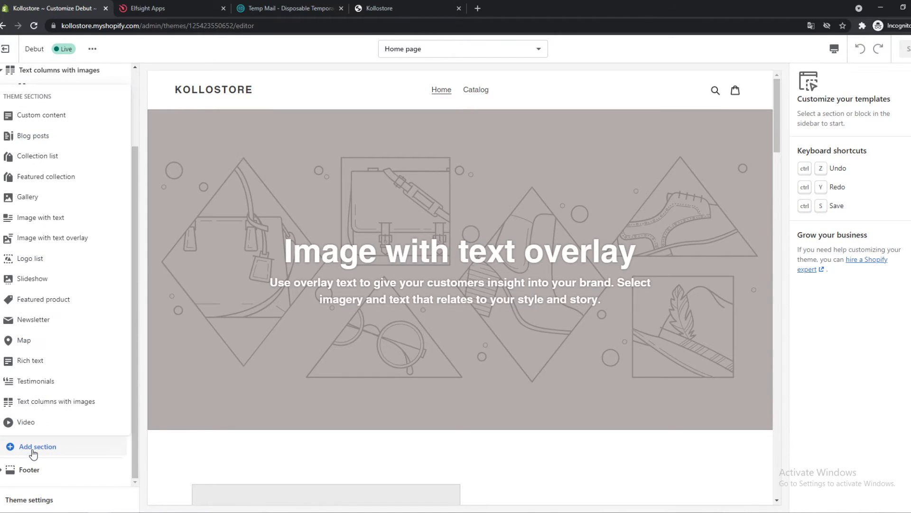
Add a Custom content section, hide its image block and add a Custom HTML block
click(44, 446)
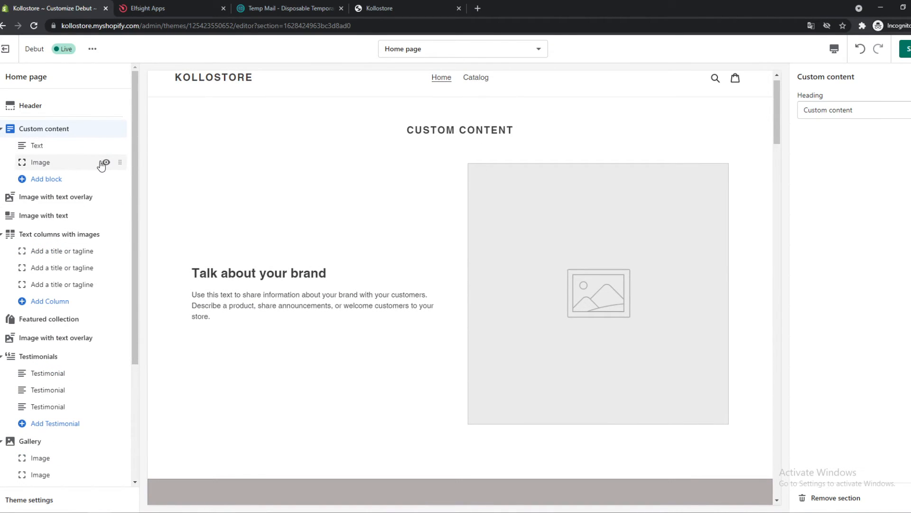
click(45, 180)
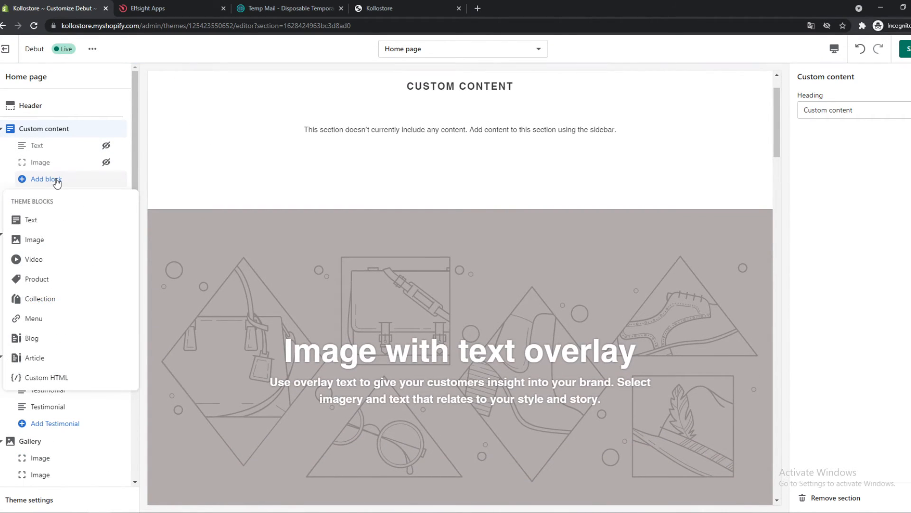
click(47, 376)
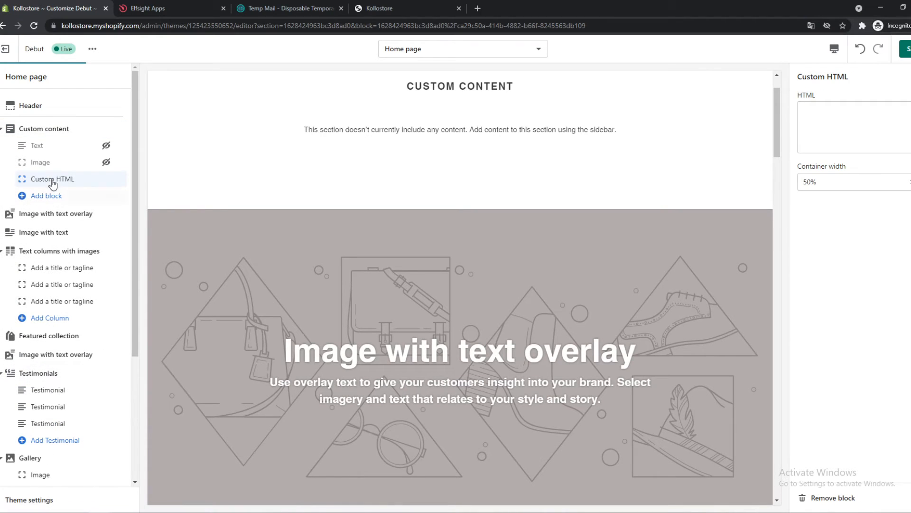
Paste the Elfsight embed script into the Custom HTML block and review the form in the preview
text(<script src="https://apps.elfsight.com/p/platform.js" defer></script><div class="elfsight-app-f518a0ab-25e0-49de-b214-1272cba77103"></div>)
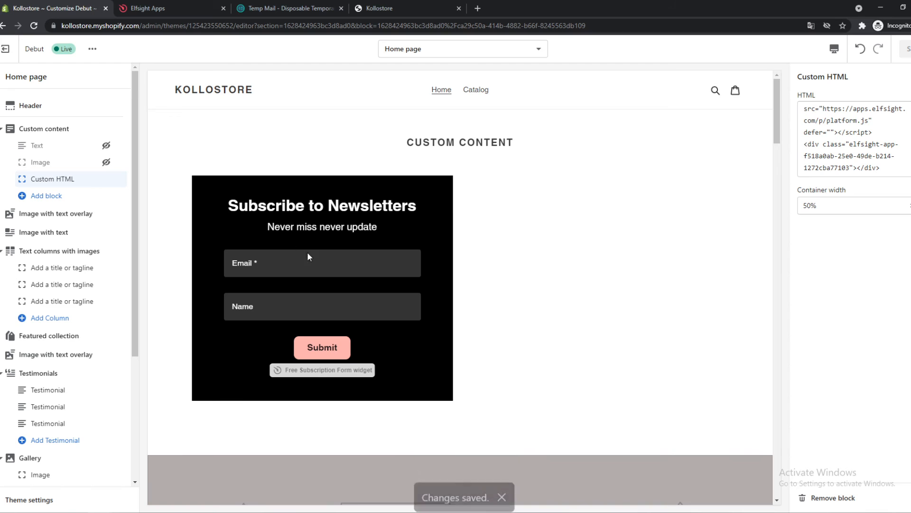
scroll(down, 3)
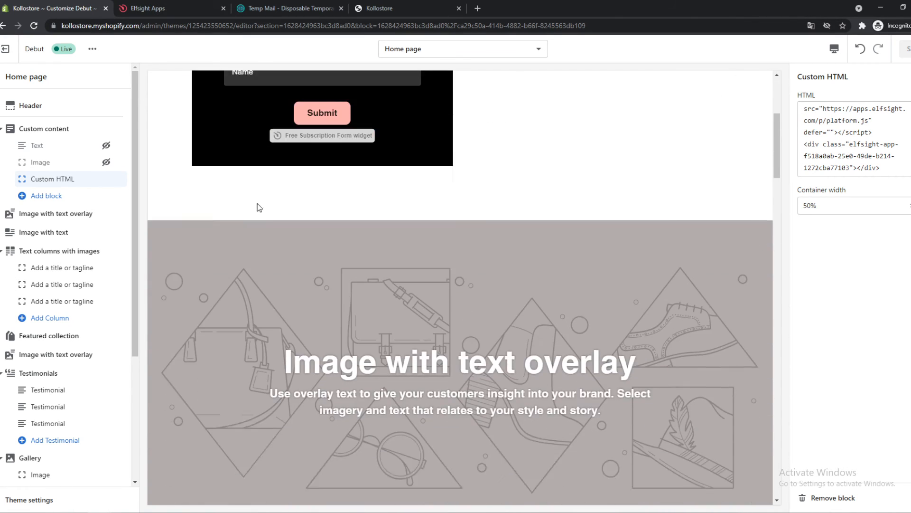